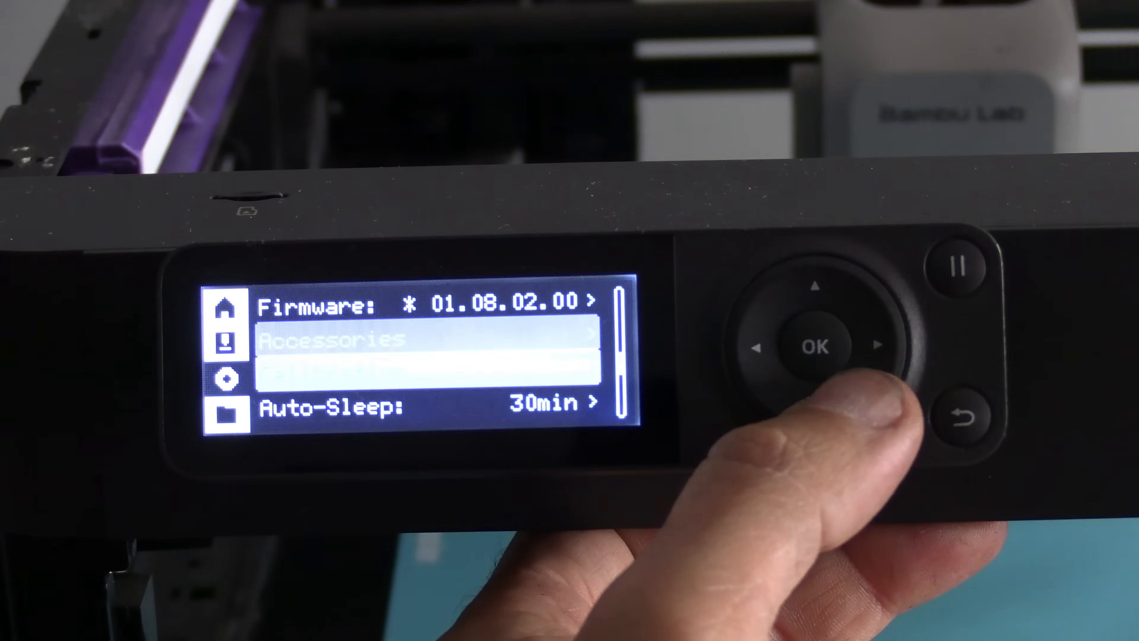
- Select Calibration to bring up the prompt to start the roughly 26-minute calibration
left_click(816, 347)
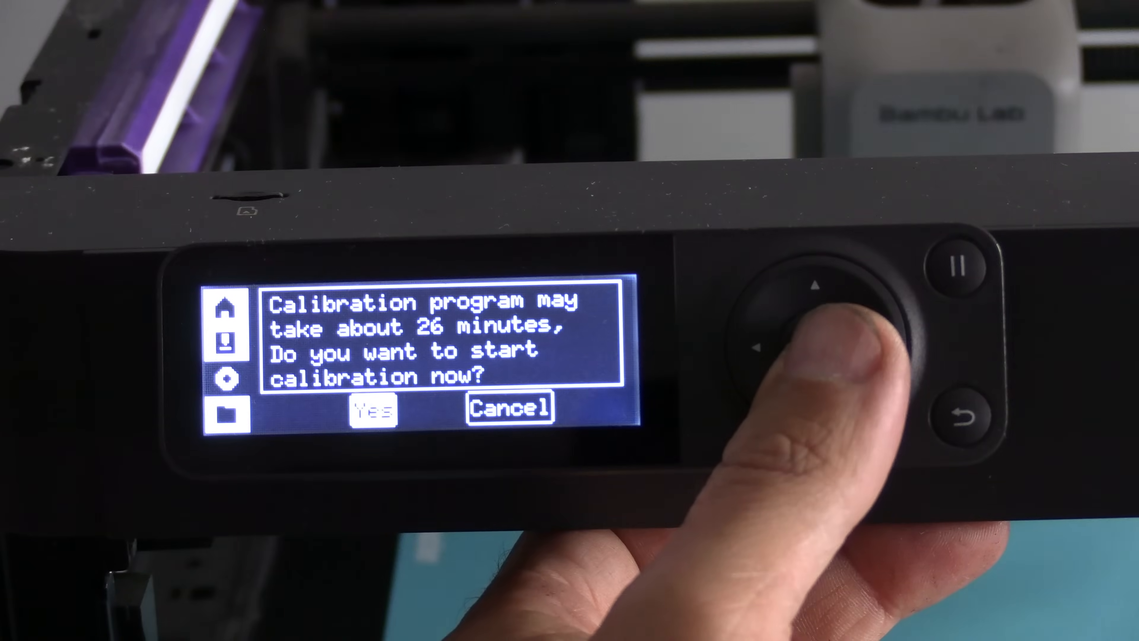